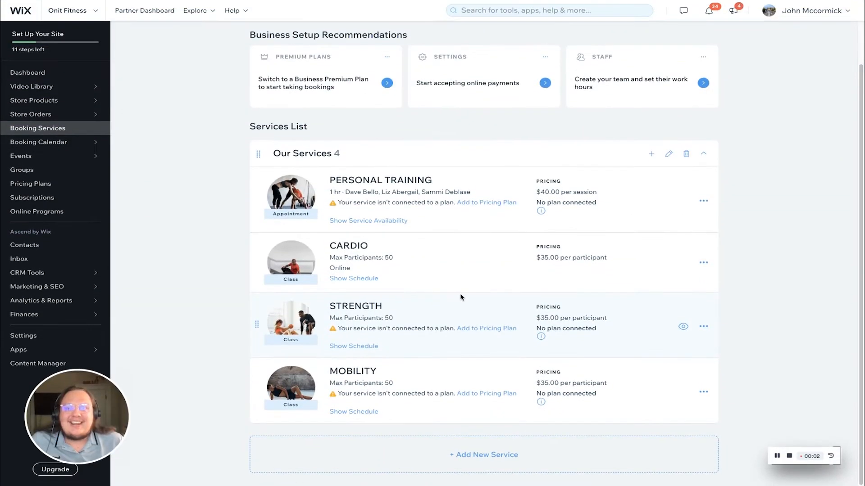
pyautogui.moveTo(164, 281)
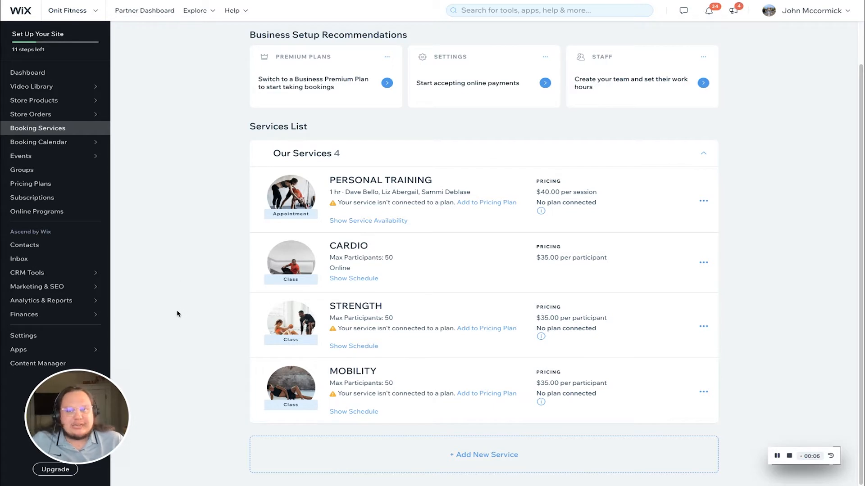
pyautogui.moveTo(175, 294)
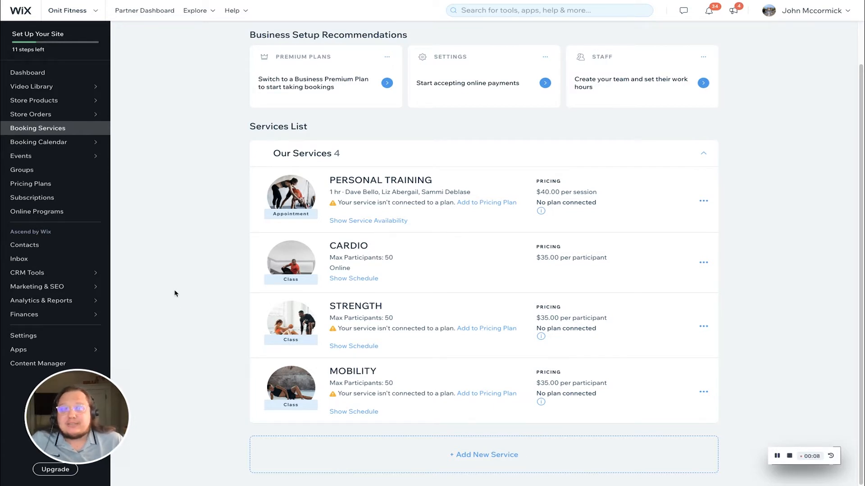
pyautogui.moveTo(180, 292)
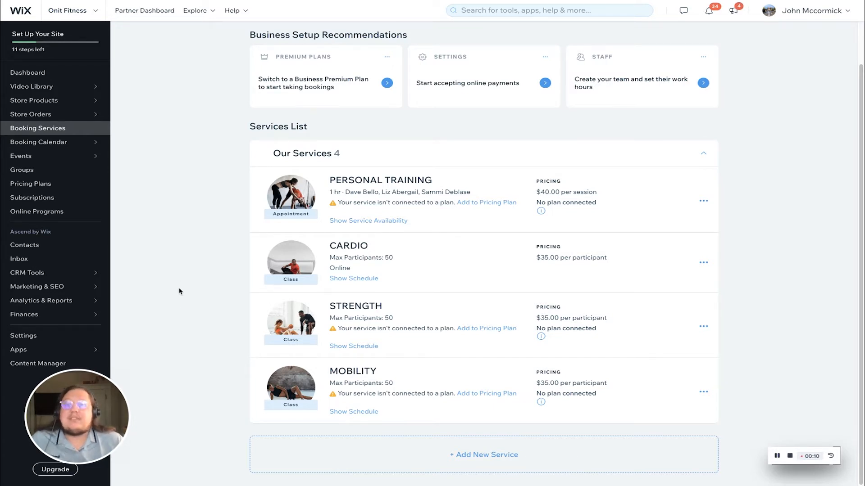
pyautogui.moveTo(182, 289)
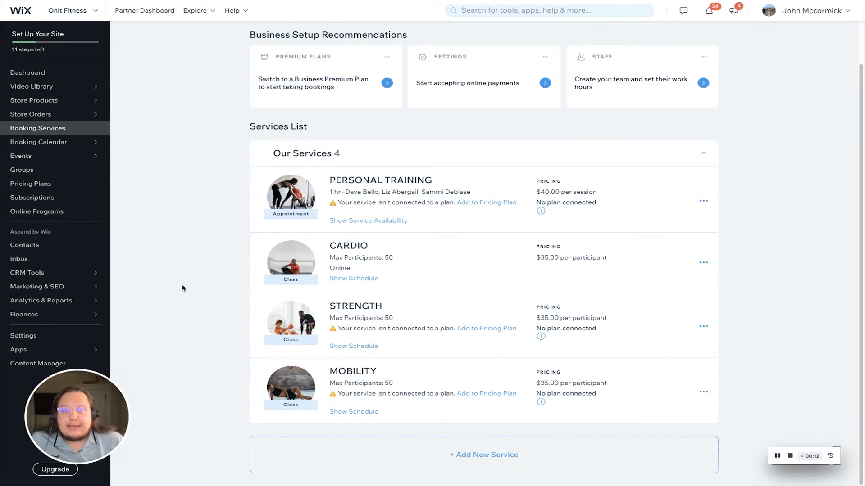
pyautogui.moveTo(169, 274)
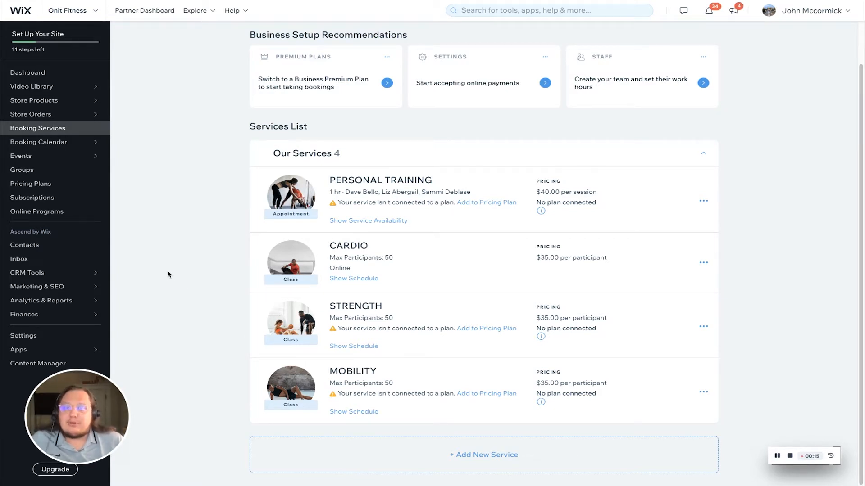
pyautogui.moveTo(174, 286)
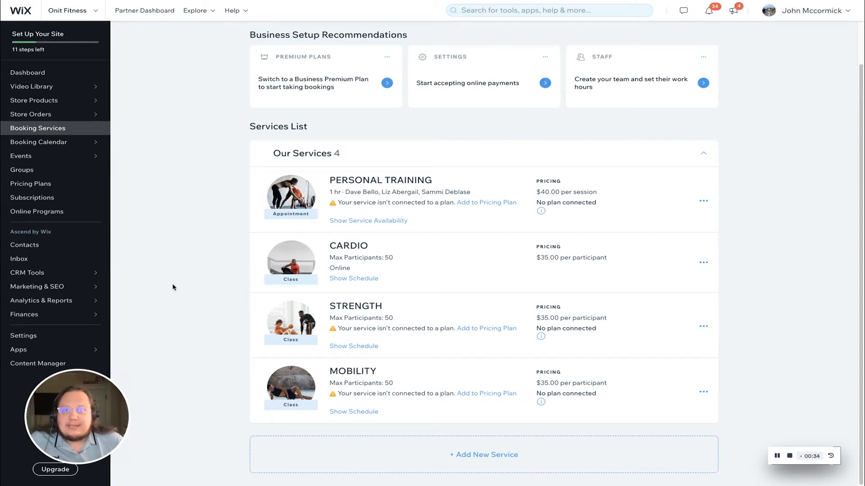
pyautogui.moveTo(158, 254)
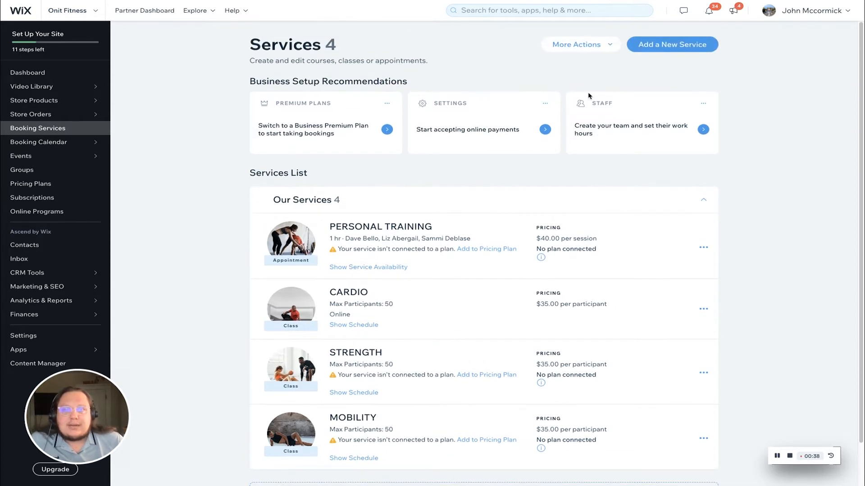
# - Add a new Multiple Participants service, opening its Class setup form
pyautogui.click(672, 44)
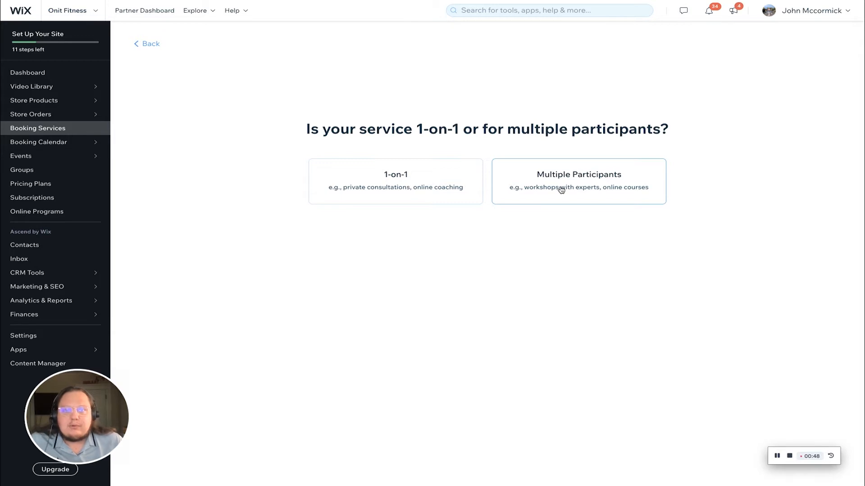
pyautogui.click(579, 182)
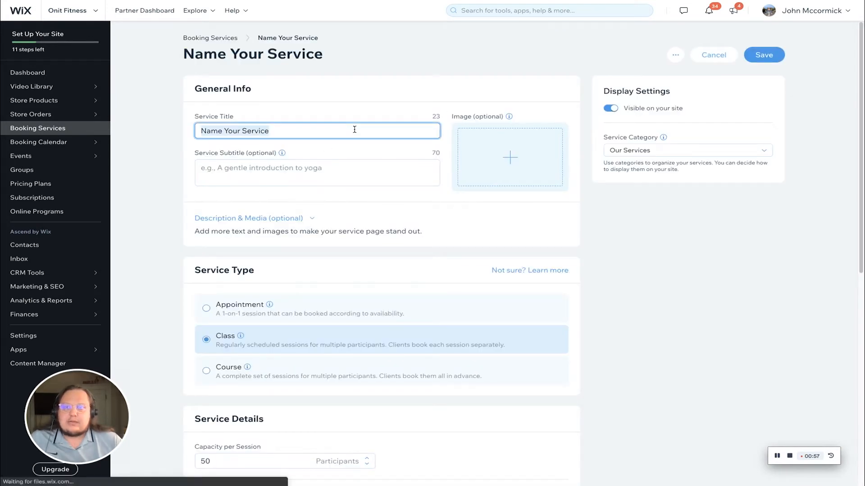
# - Title the service 'Pilates Reformer Class' and give it a $50 fixed session price
pyautogui.write('P')
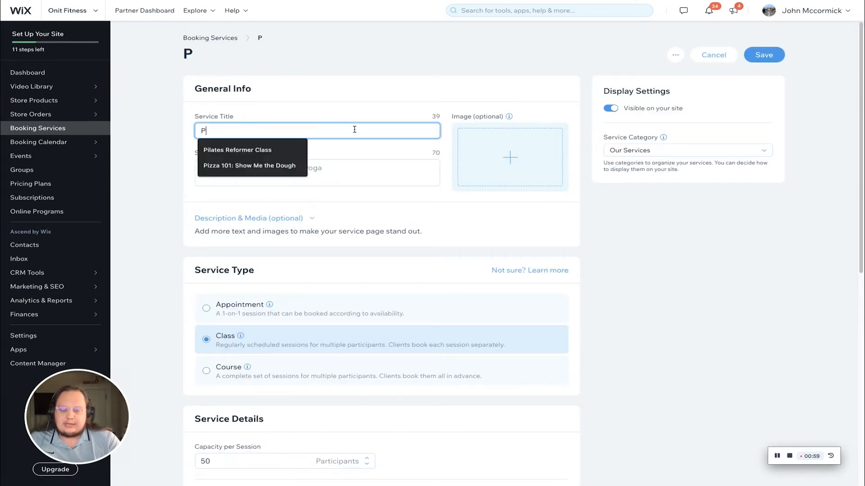
pyautogui.click(237, 150)
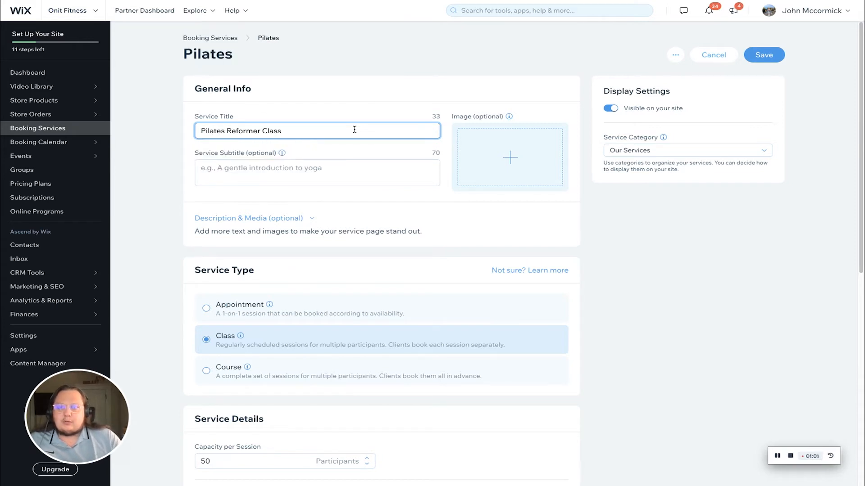
pyautogui.scroll(-3)
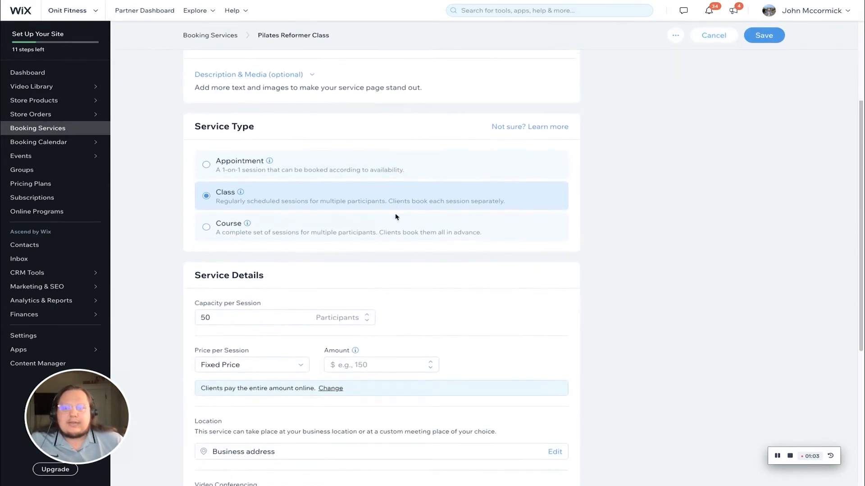
pyautogui.write('50')
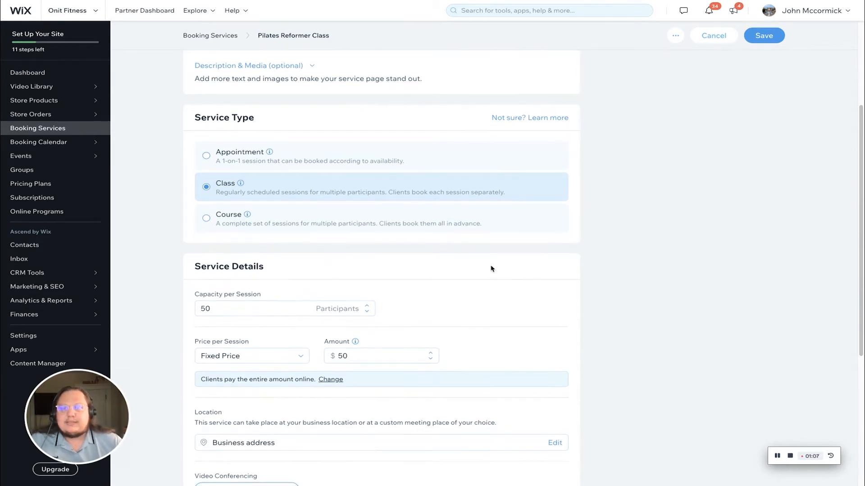
pyautogui.scroll(-3)
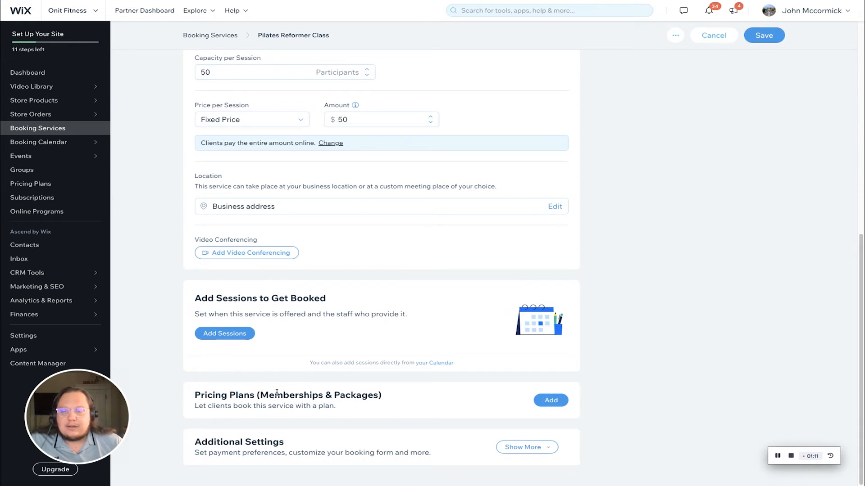
pyautogui.moveTo(366, 409)
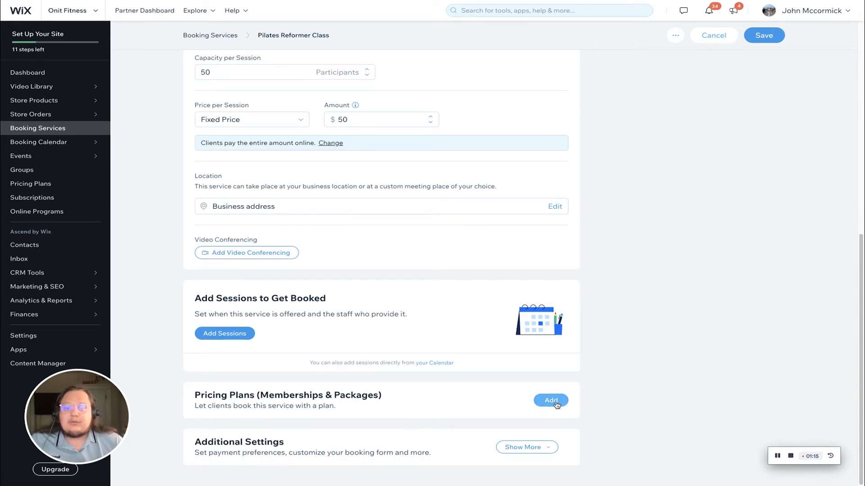
# - Connect the 1 Month and 3 Months pricing plans to the class
pyautogui.click(550, 400)
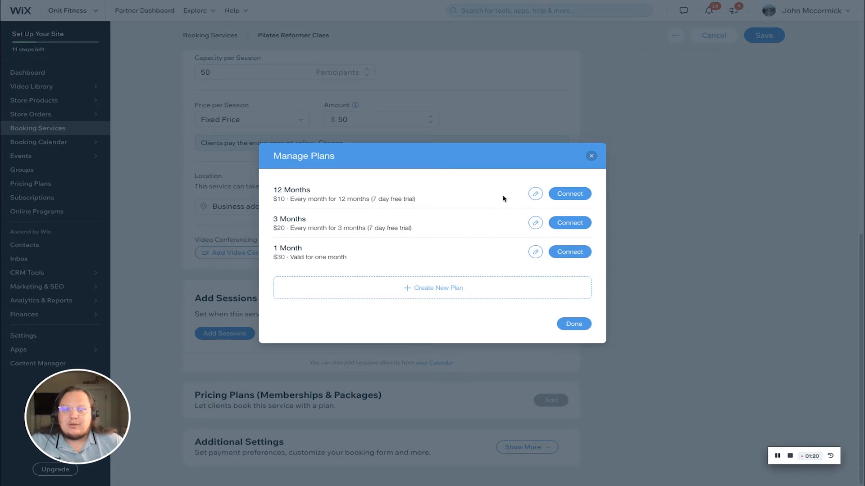
pyautogui.moveTo(344, 209)
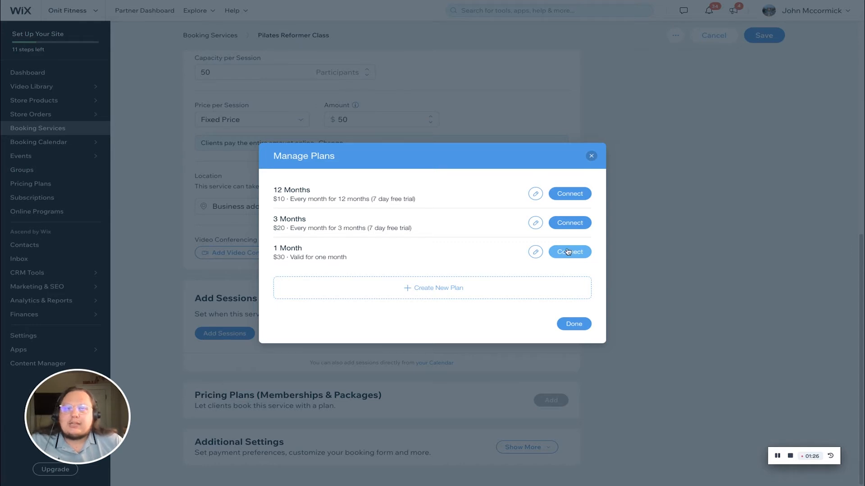
pyautogui.click(569, 252)
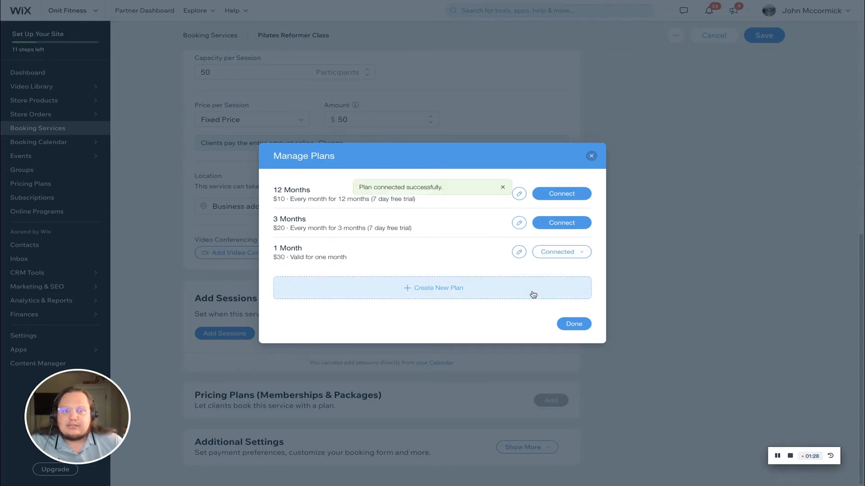
pyautogui.click(580, 252)
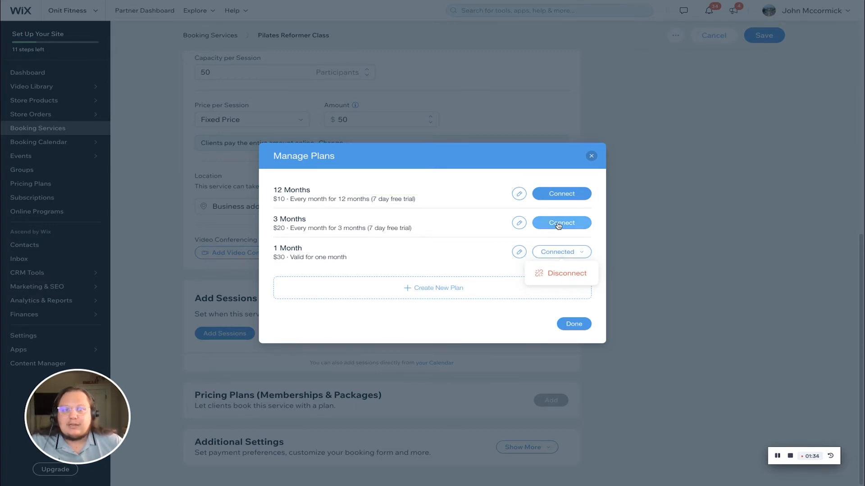
pyautogui.click(561, 223)
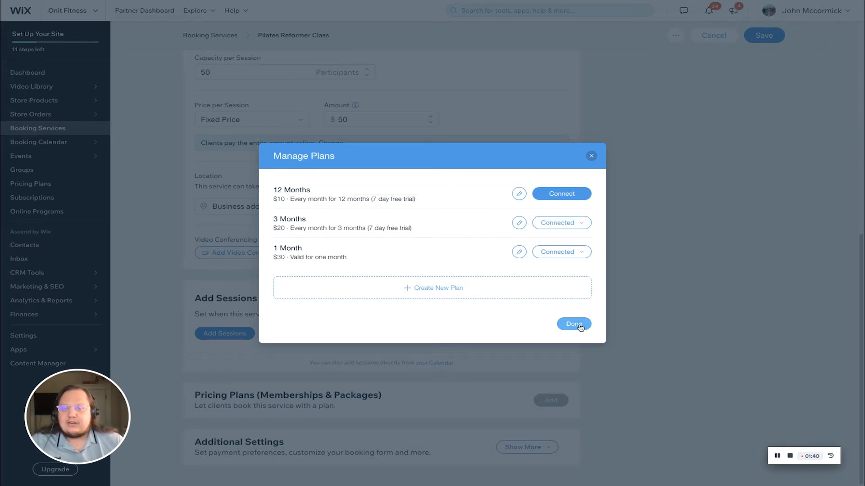
pyautogui.click(574, 324)
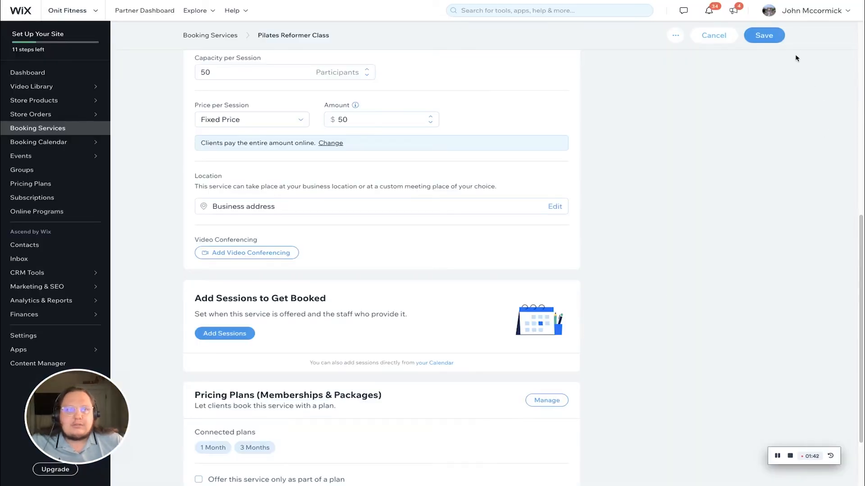
# - Review Pricing Plans: 1 Month and 3 Months connected, plan-only option unchecked
pyautogui.scroll(-3)
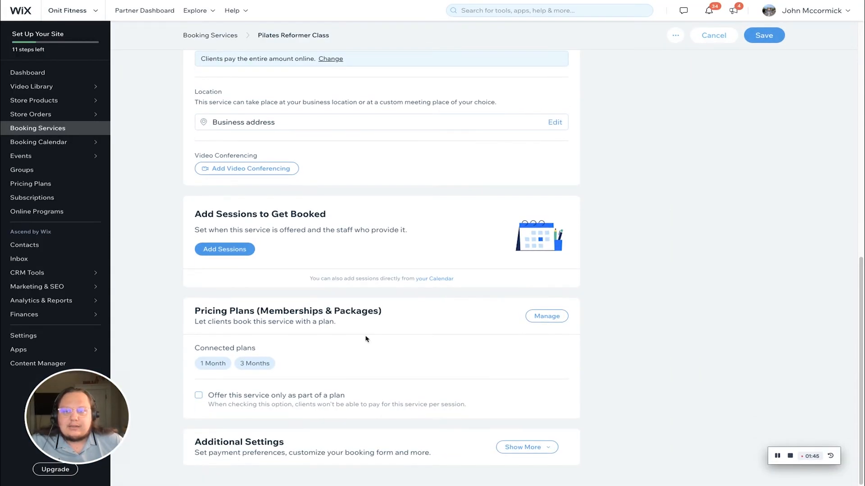
pyautogui.moveTo(256, 366)
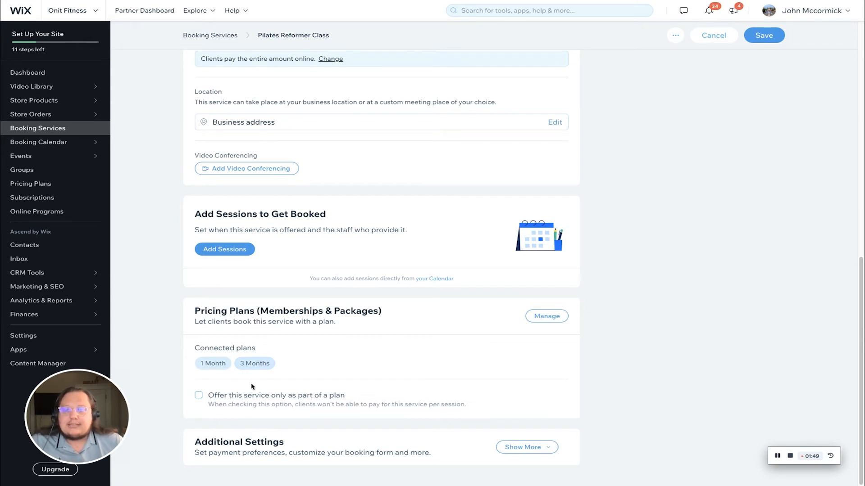
pyautogui.moveTo(223, 407)
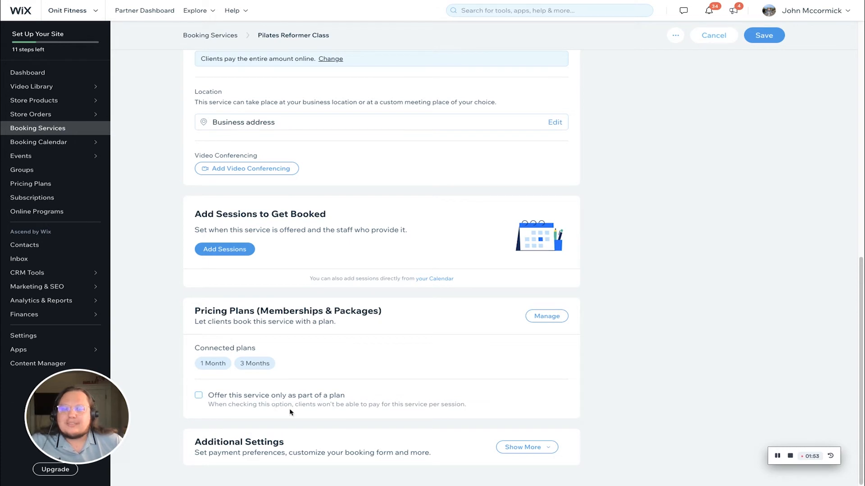
pyautogui.moveTo(251, 409)
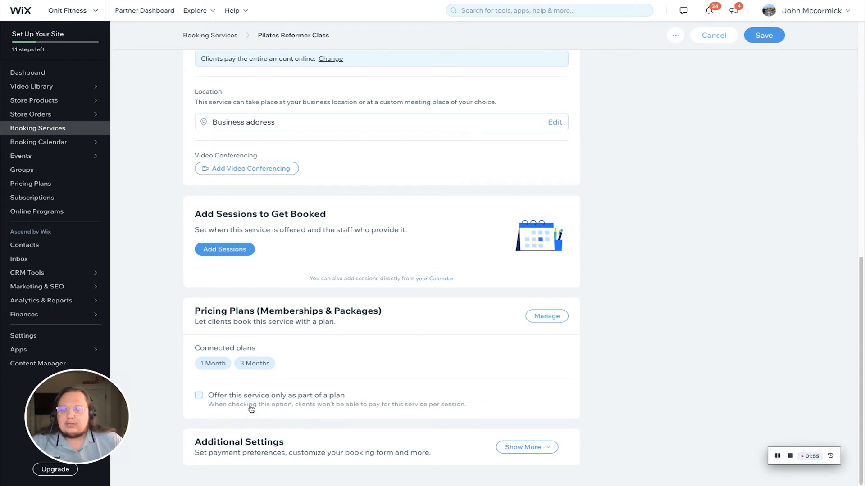
pyautogui.moveTo(365, 410)
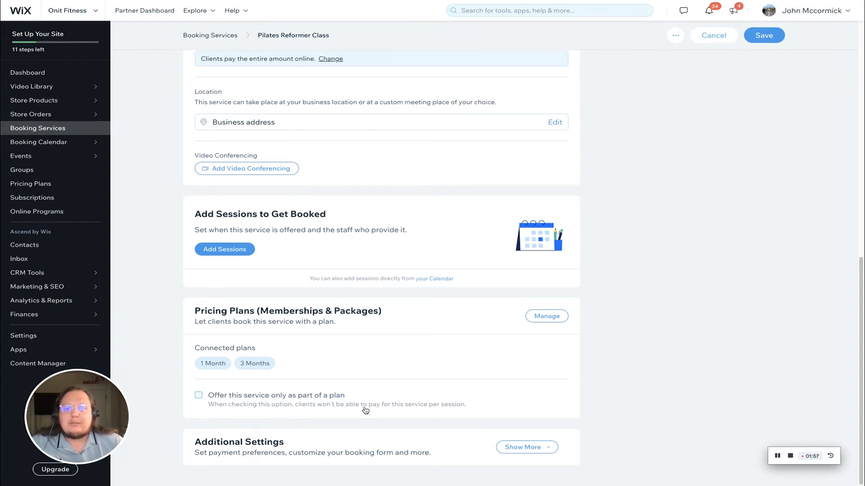
pyautogui.moveTo(378, 406)
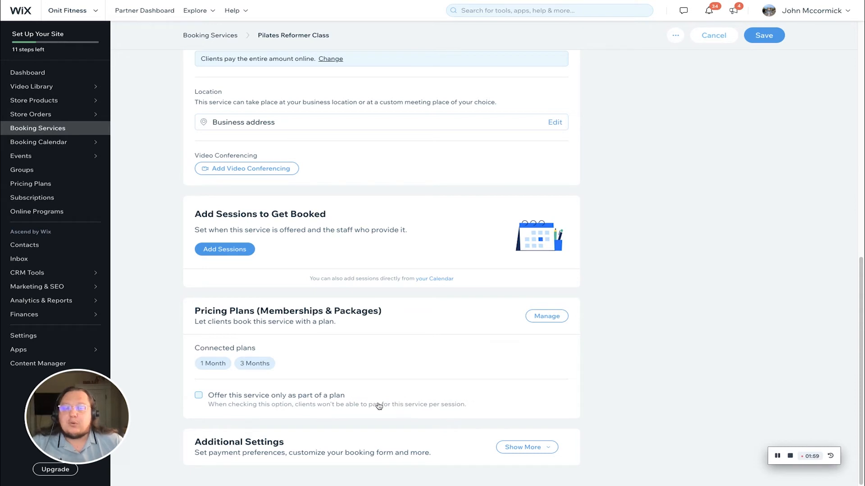
pyautogui.moveTo(318, 404)
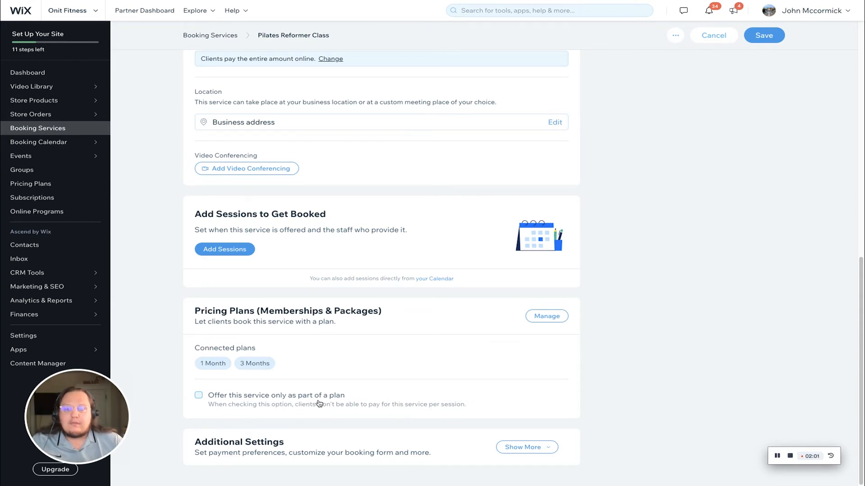
pyautogui.moveTo(256, 424)
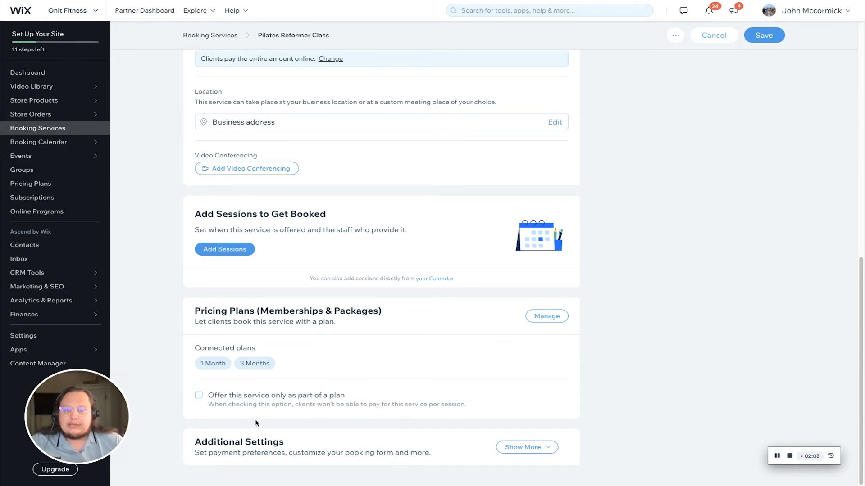
pyautogui.moveTo(764, 35)
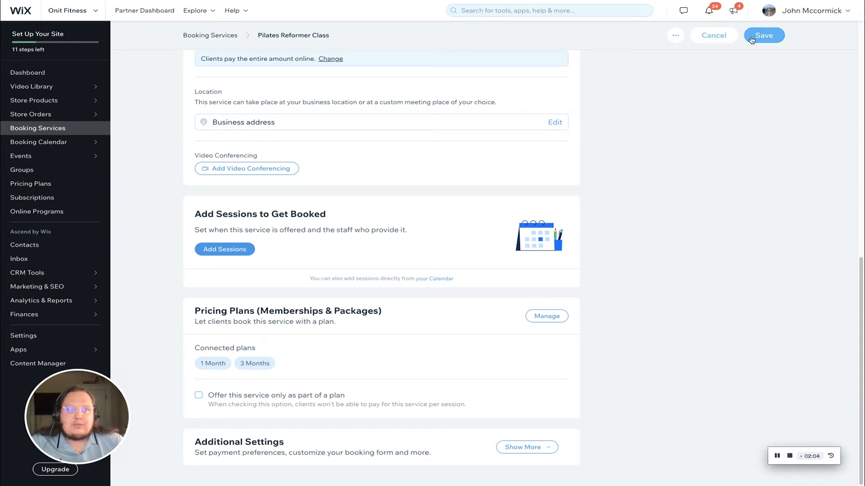
# - Save the Pilates Reformer Class, returning to the five-service Booking Services list
pyautogui.click(764, 35)
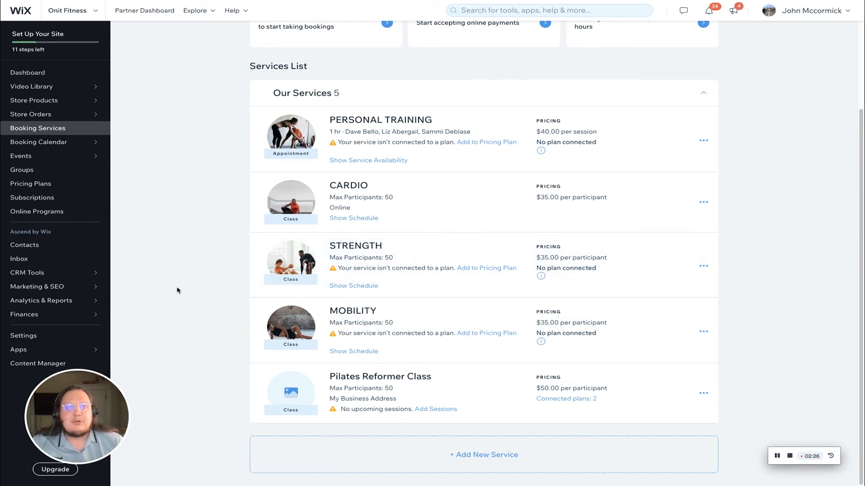
pyautogui.moveTo(38, 185)
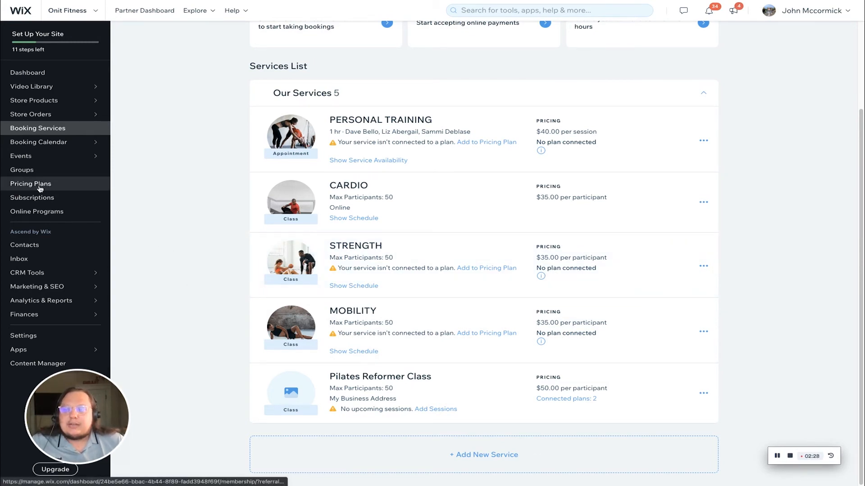
# - Go to Pricing Plans, listing the 12 Months, 3 Months and 1 Month plans
pyautogui.click(30, 183)
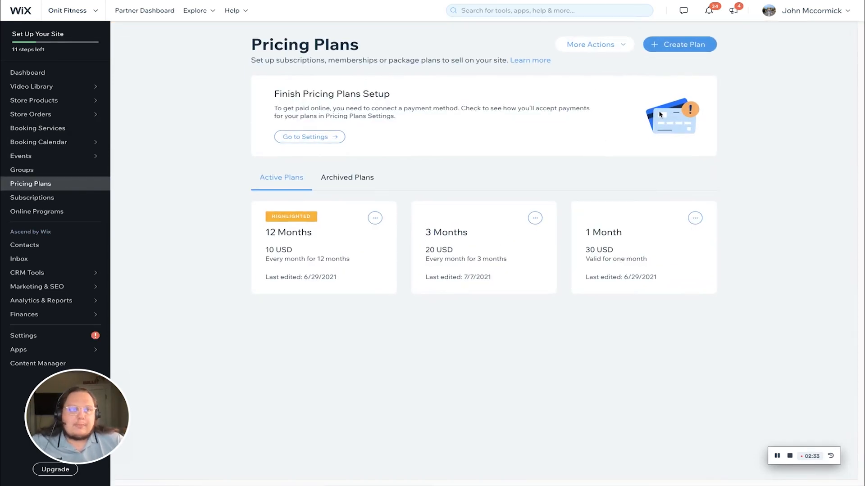
pyautogui.moveTo(417, 219)
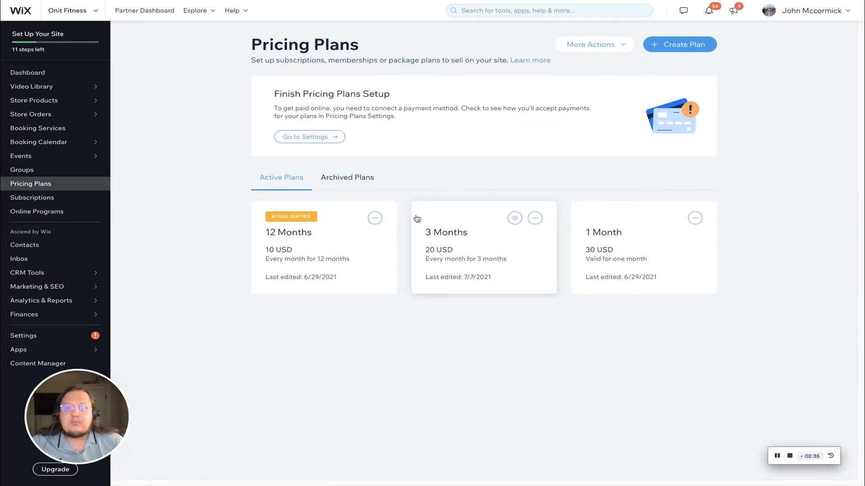
pyautogui.moveTo(593, 237)
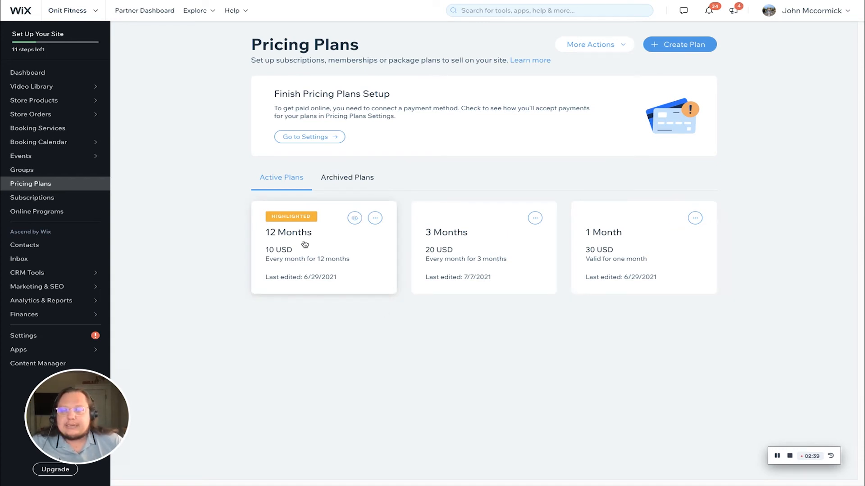
# - Enable Bookings Services on the 12 Months plan and include Pilates Reformer Class
pyautogui.click(304, 245)
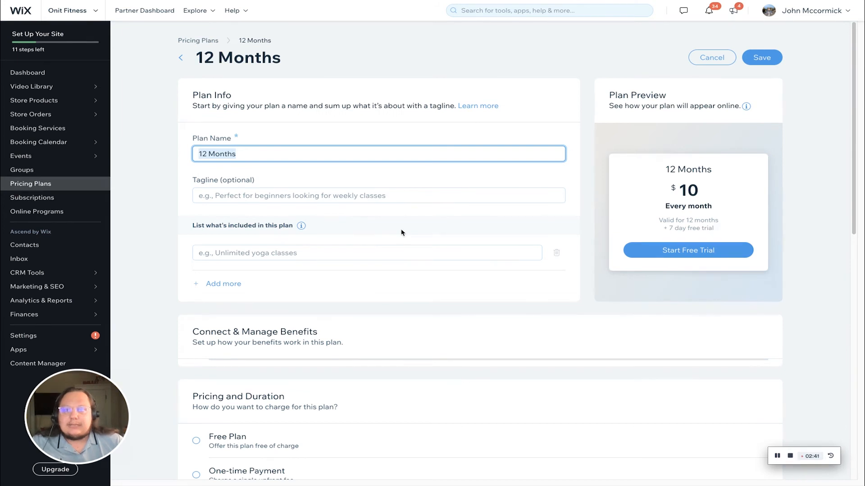
pyautogui.scroll(-3)
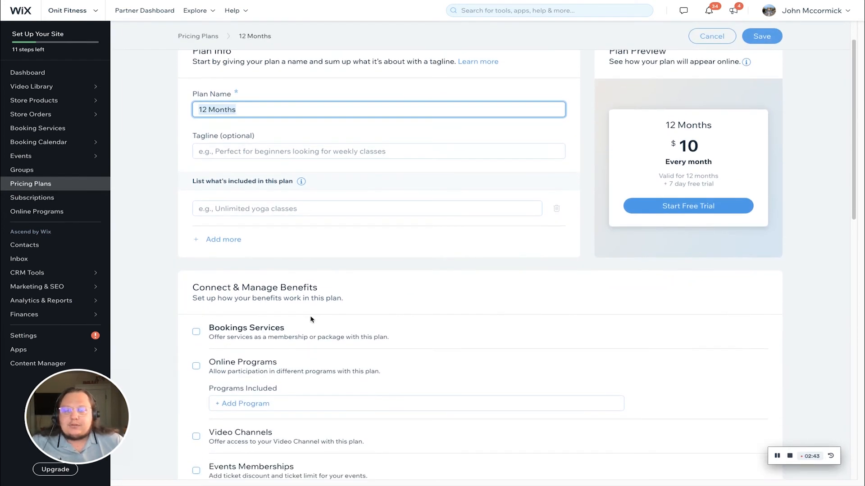
pyautogui.scroll(-3)
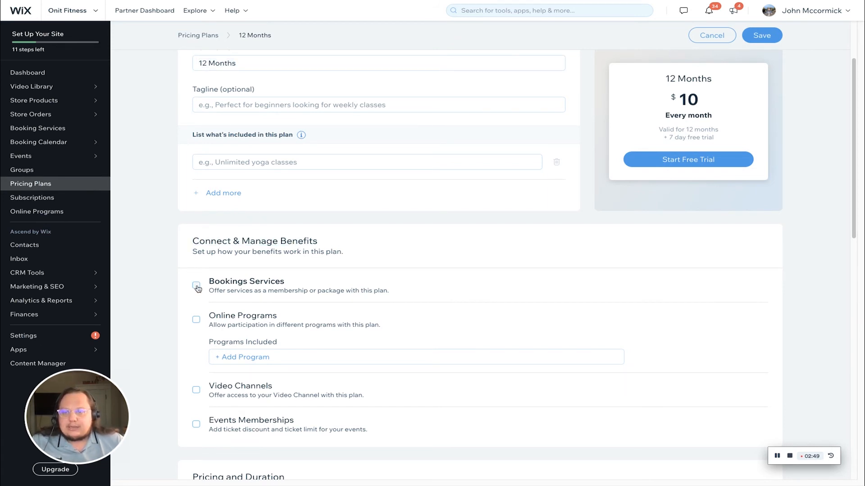
pyautogui.click(196, 285)
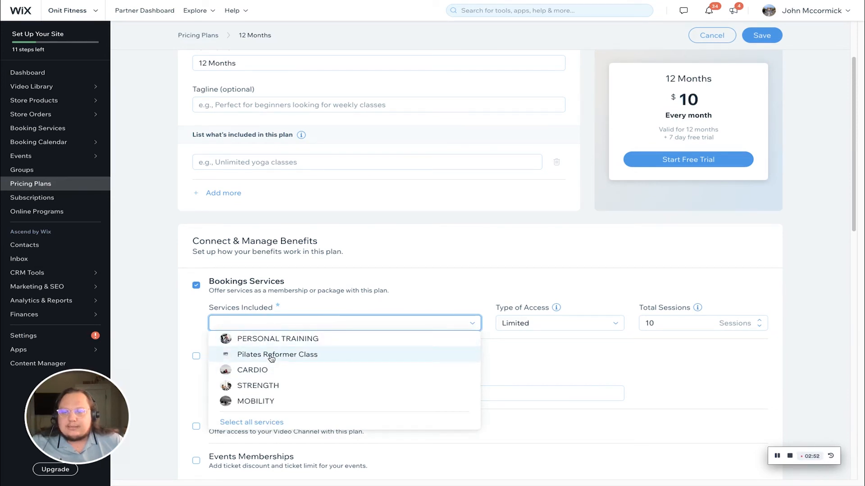
pyautogui.click(277, 354)
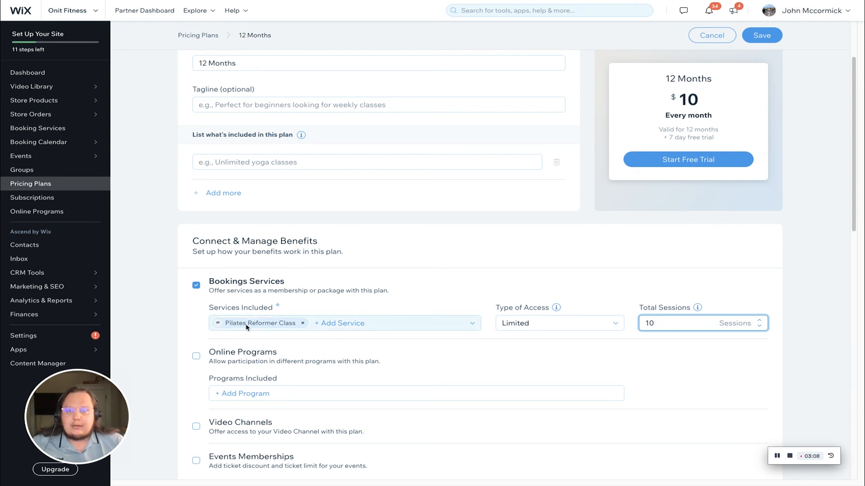
pyautogui.moveTo(361, 326)
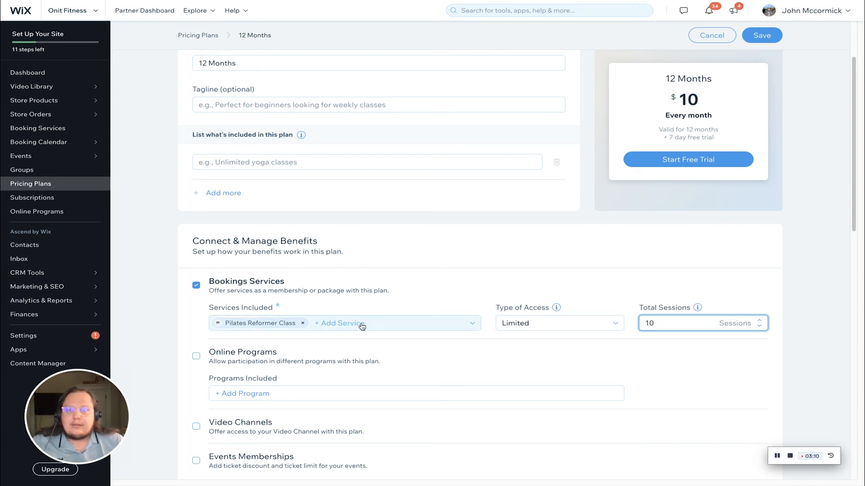
pyautogui.moveTo(561, 328)
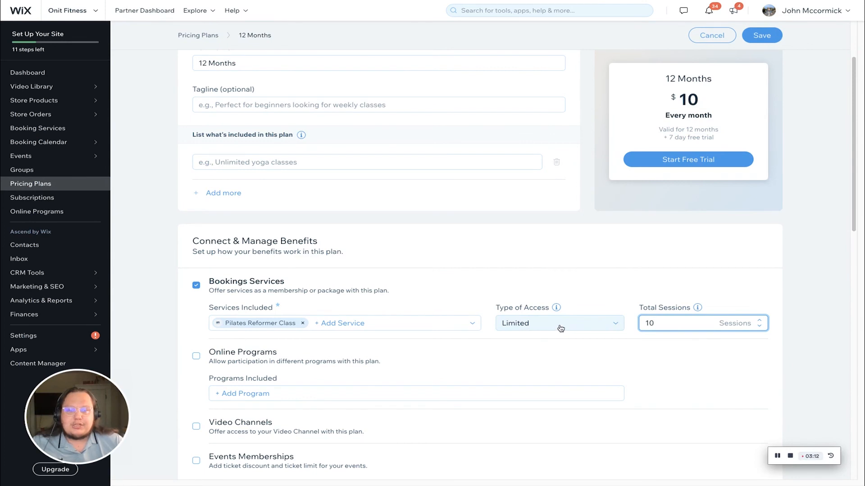
# - Set the class's Type of Access in the 12 Months plan to Unlimited
pyautogui.click(559, 323)
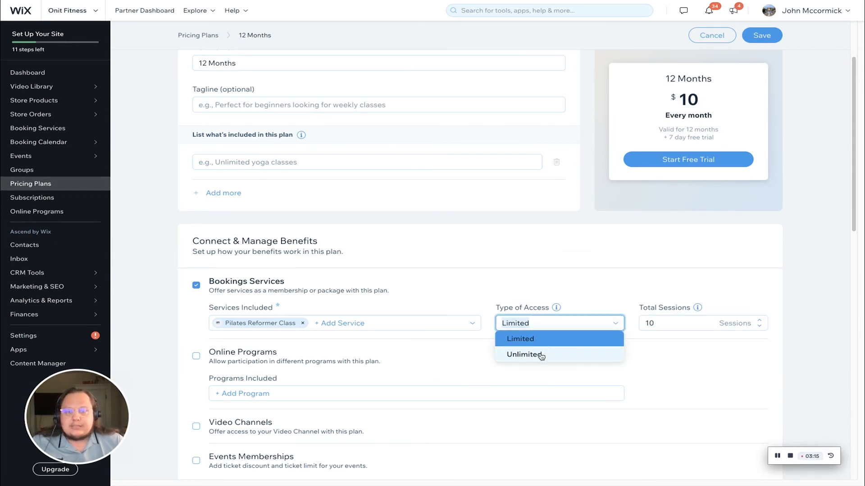
pyautogui.click(523, 355)
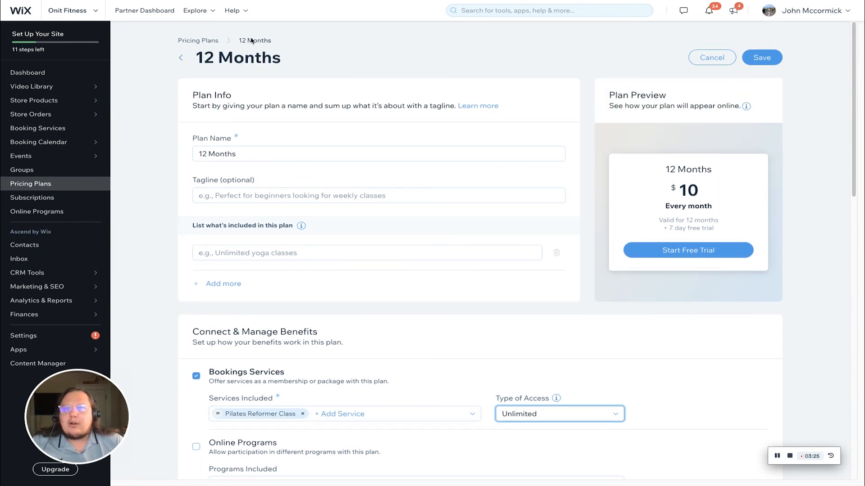
pyautogui.moveTo(557, 398)
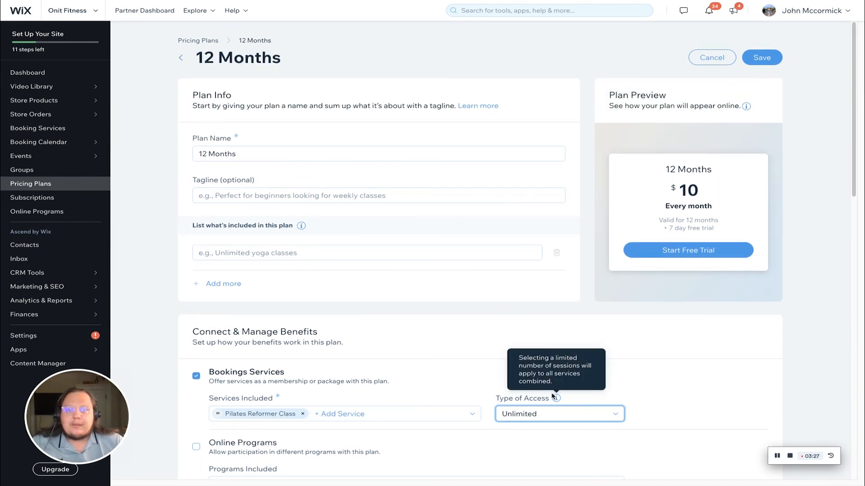
pyautogui.moveTo(555, 339)
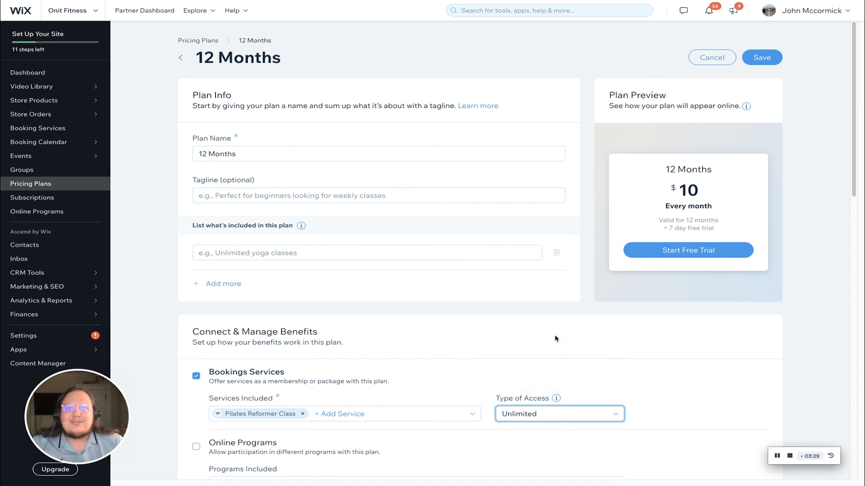